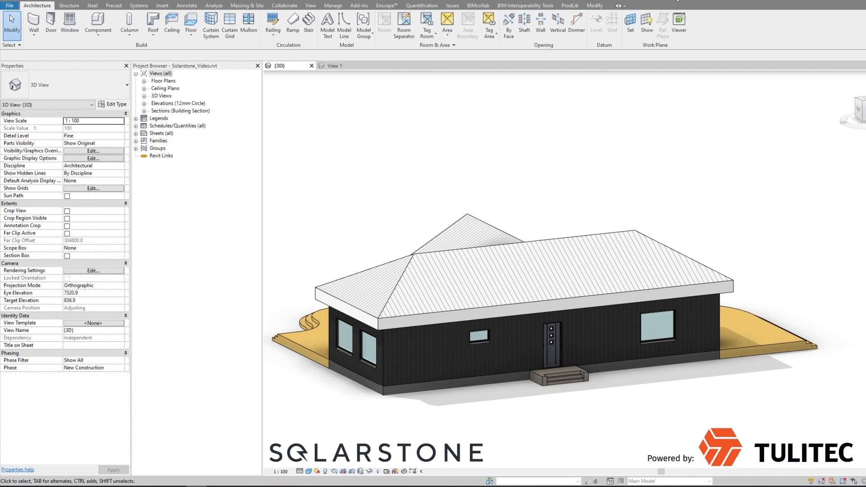
Launch the Solarstone product library from the ProdLib manufacturer list
left_click(569, 6)
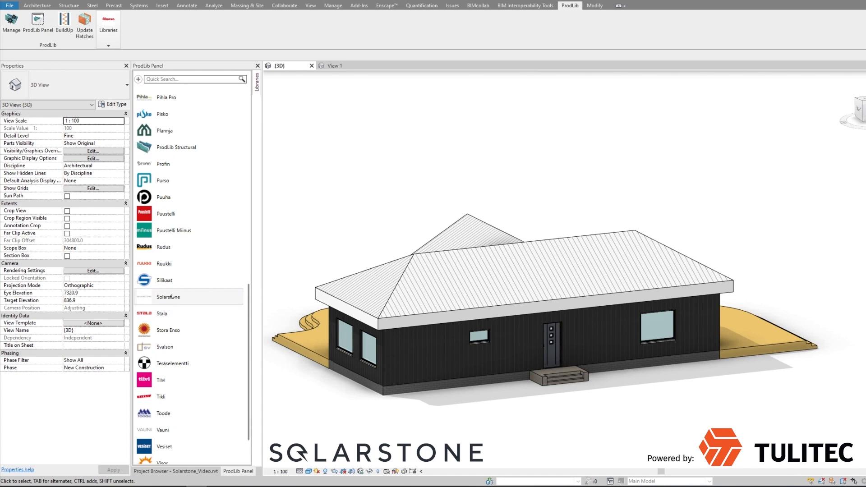
left_click(168, 297)
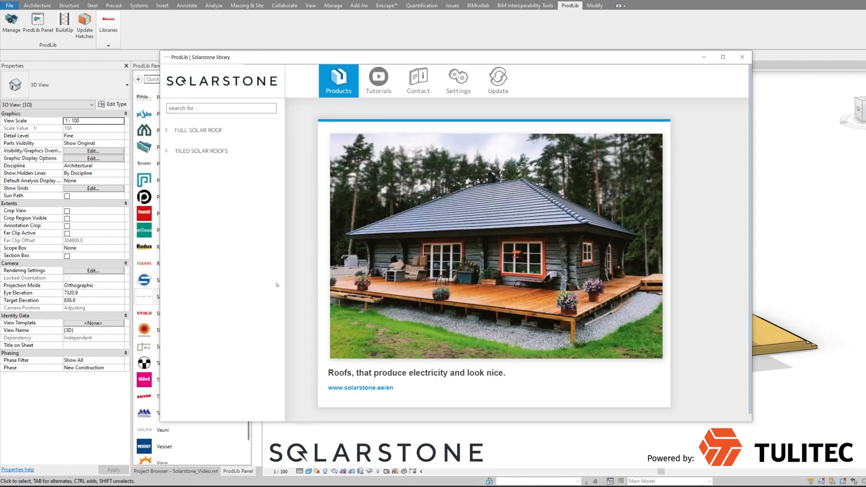
Show the Solar Roof Placer product details under Full Solar Roof
left_click(197, 130)
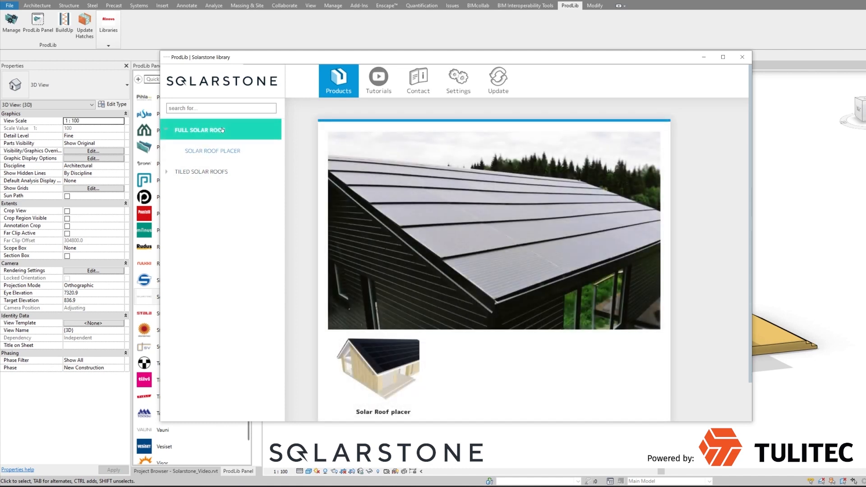
left_click(213, 151)
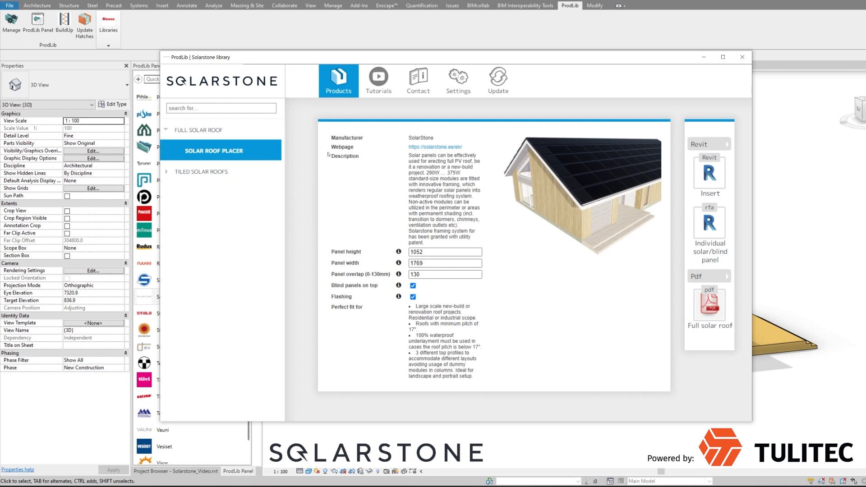
mouse_move(373, 164)
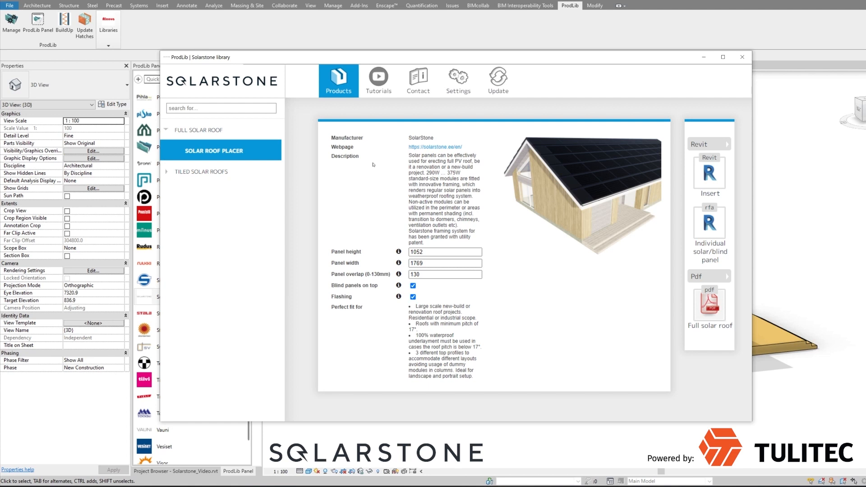
mouse_move(405, 277)
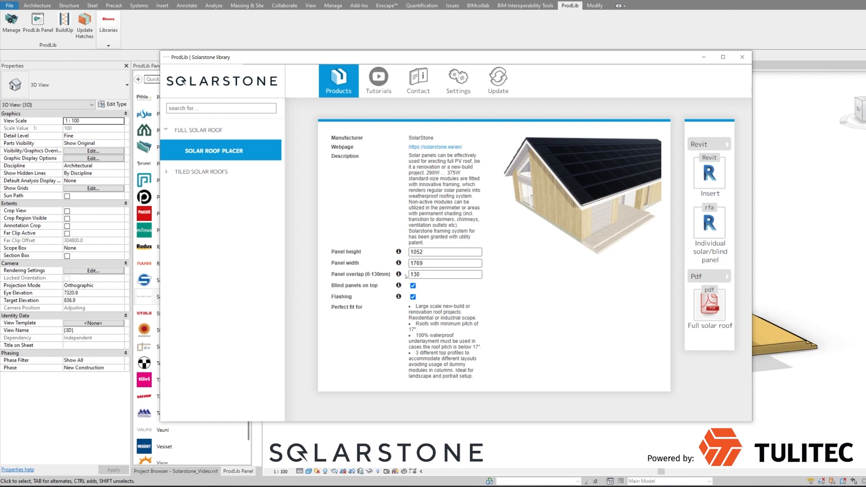
mouse_move(397, 234)
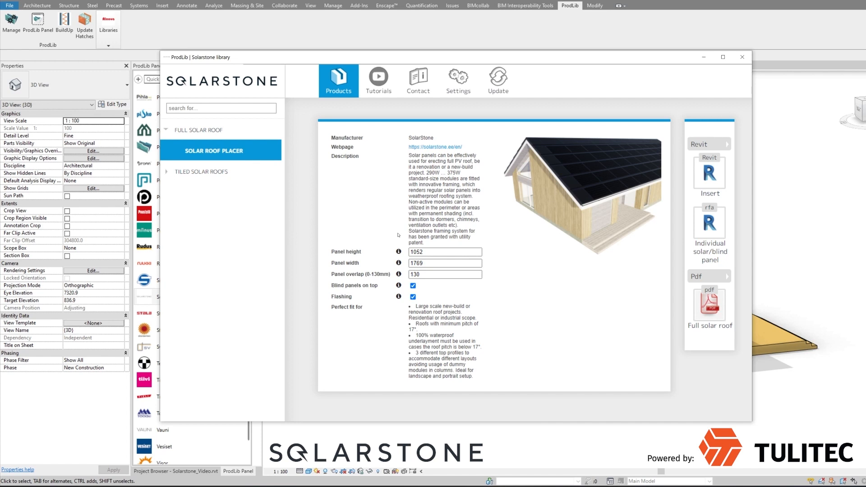
mouse_move(399, 252)
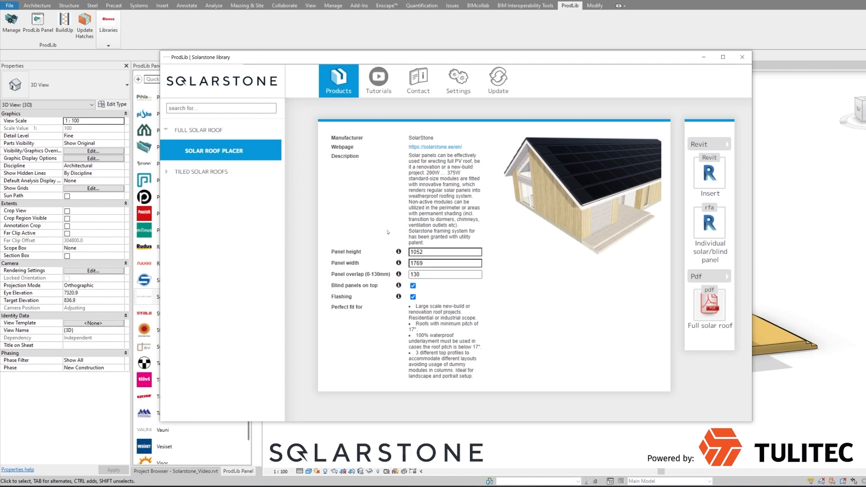
mouse_move(412, 241)
type("1015")
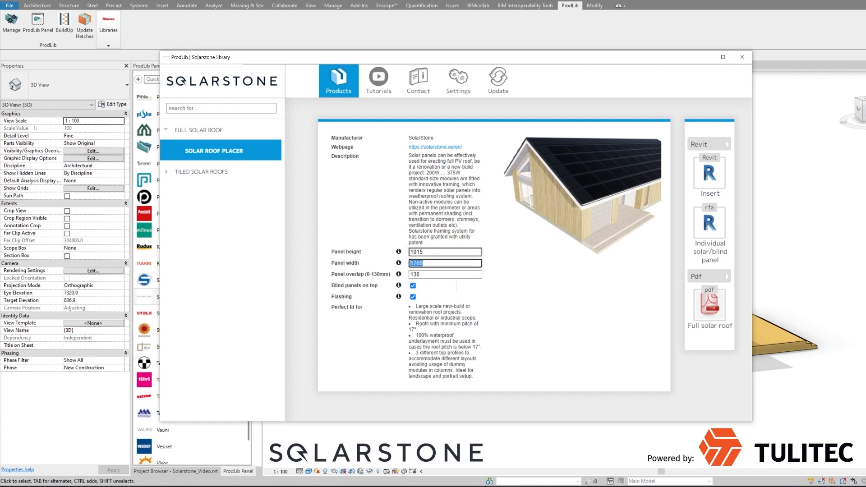
Set the panel width to 900 for the front main roof face solar roof
type("900")
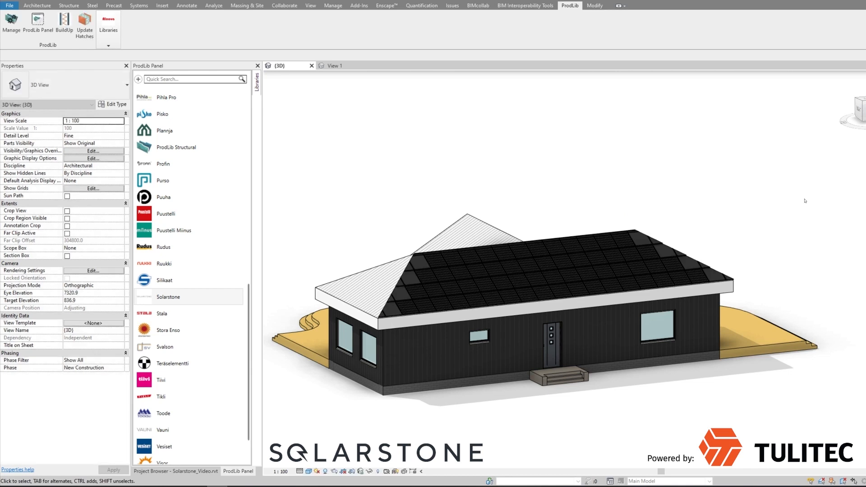
Place Solarstone panels on the rear hip, side and rear main roof faces
left_click(169, 297)
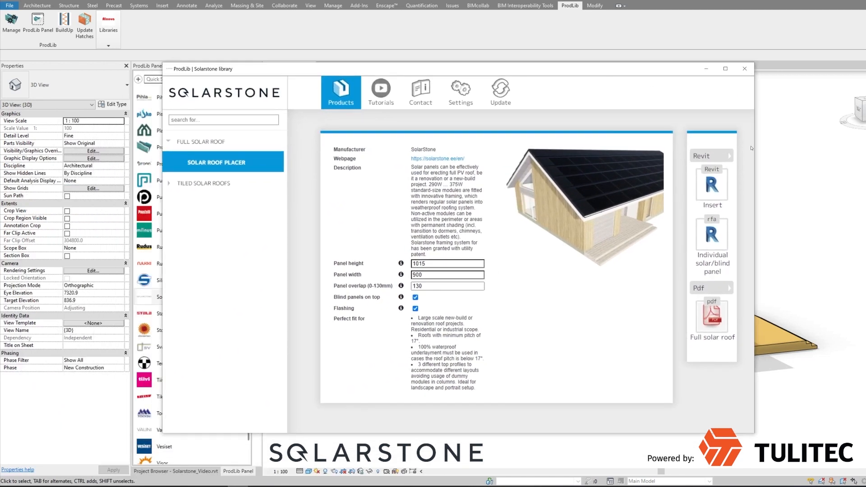
mouse_move(711, 188)
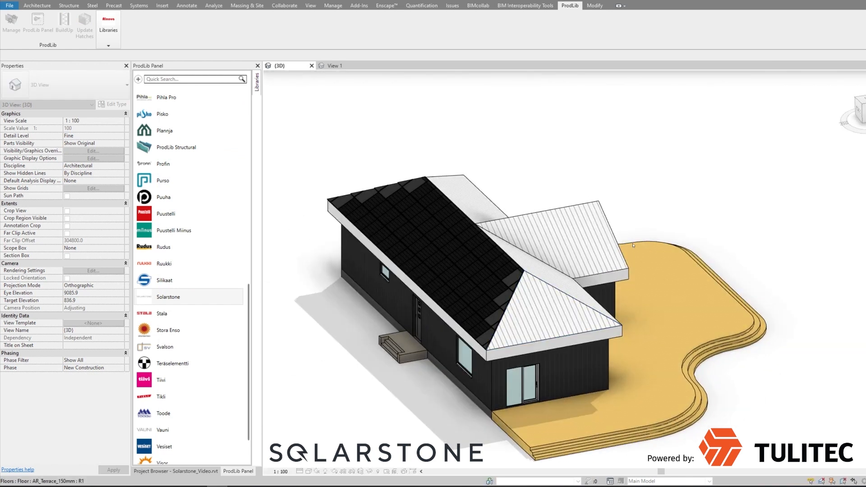
left_click(169, 297)
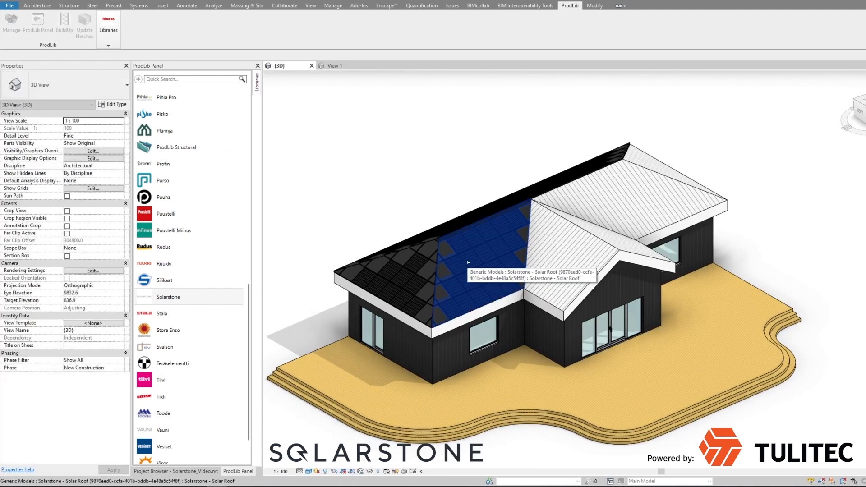
left_click(168, 296)
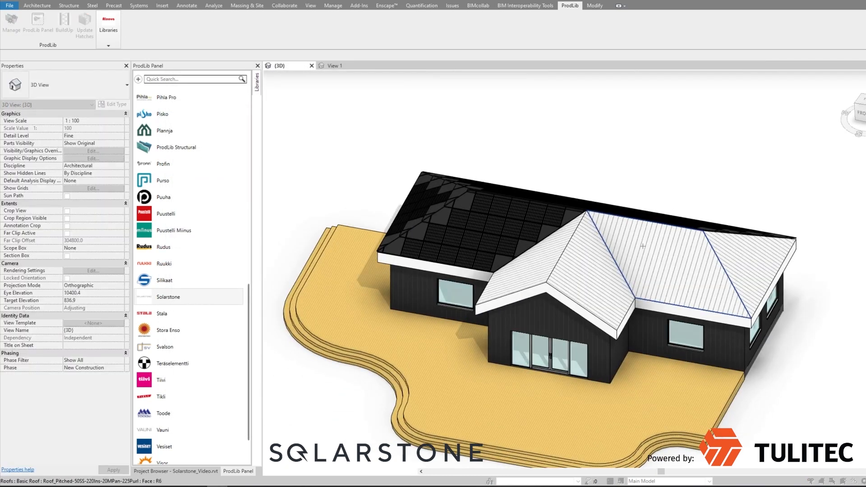
mouse_move(643, 249)
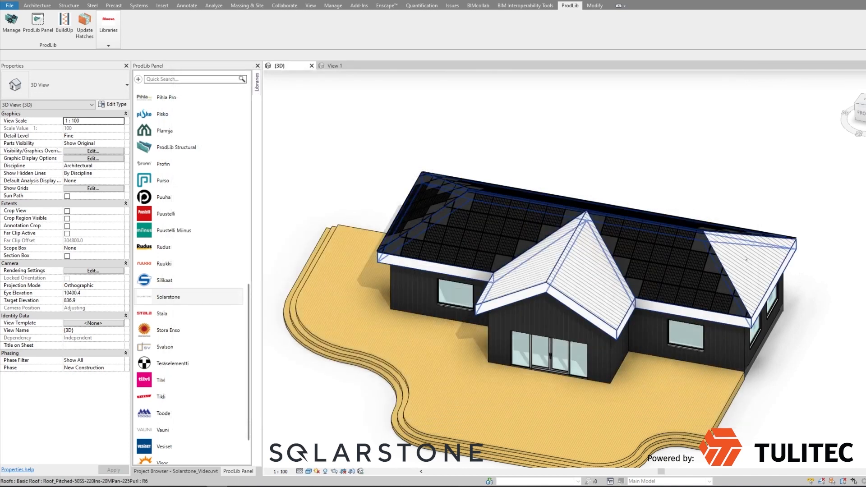
left_click(746, 259)
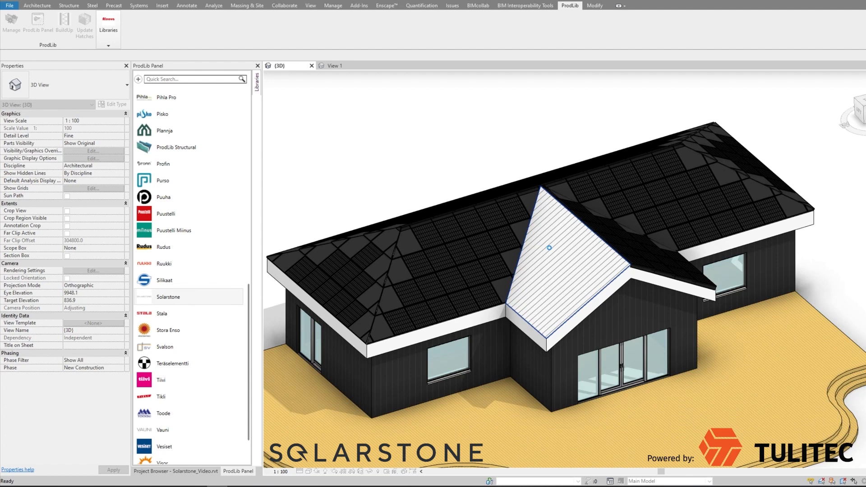
Place panels on the last gable face and select that front gable solar roof
left_click(168, 297)
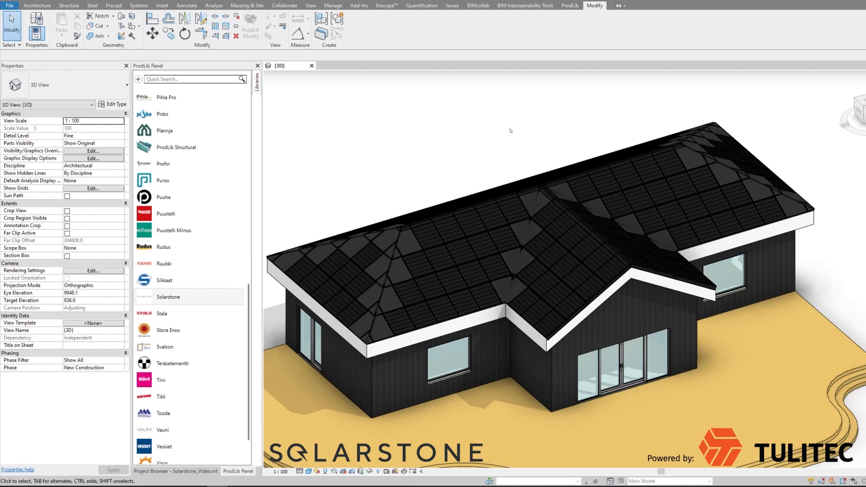
left_click(556, 251)
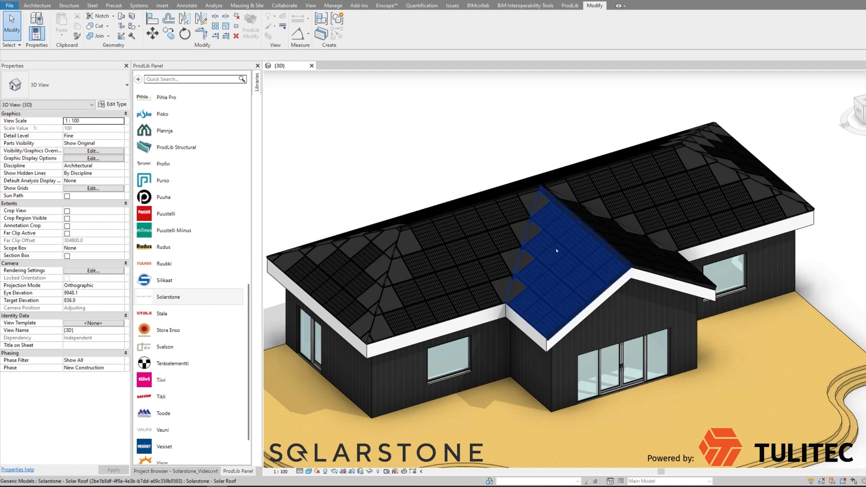
left_click(552, 249)
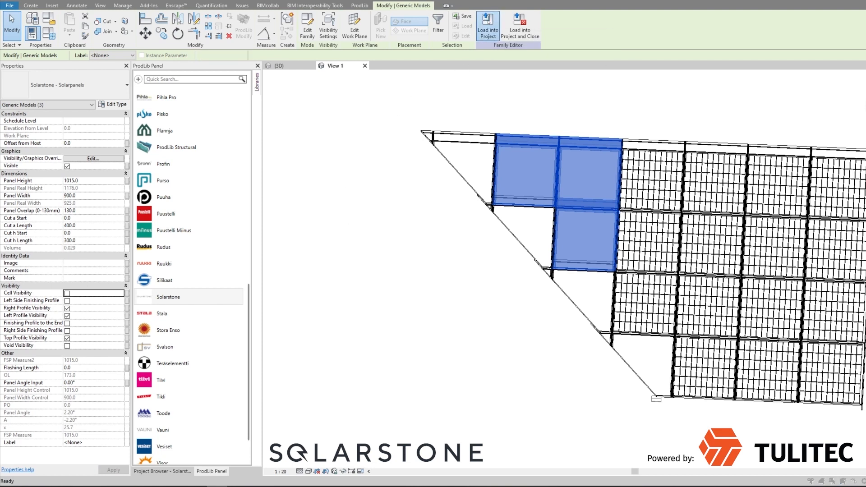
Load the edited panel family into the project, overwriting the existing version
left_click(487, 26)
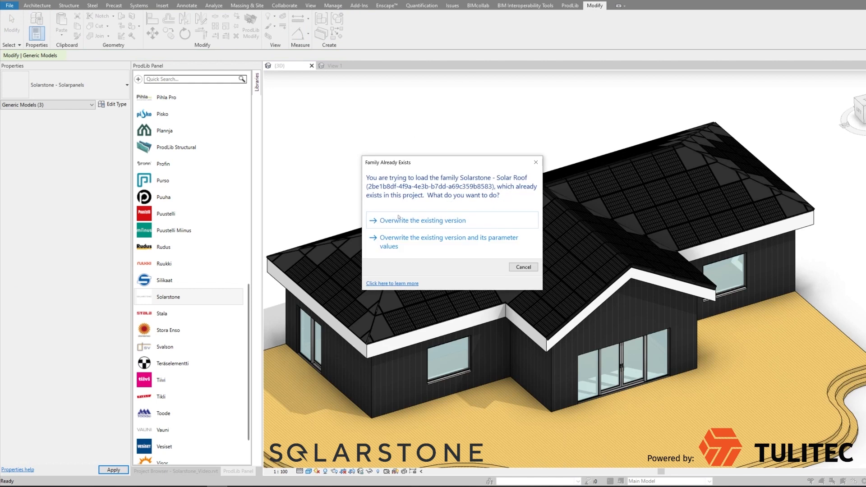
left_click(423, 220)
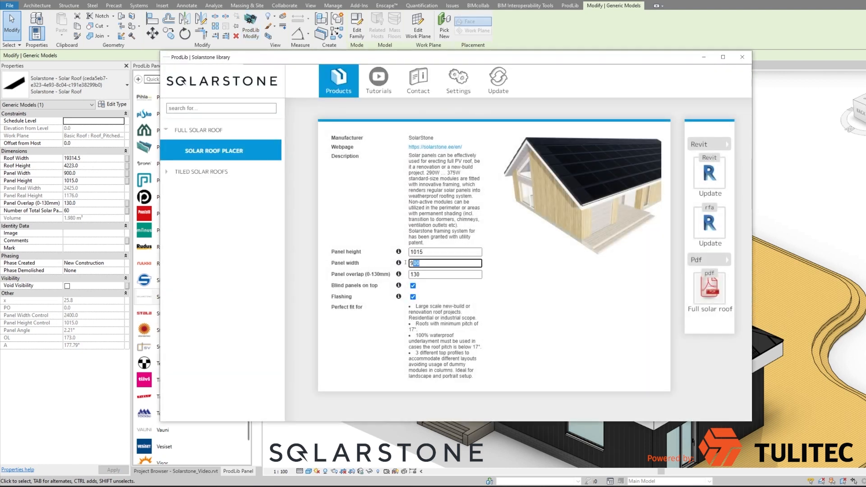
Set the selected solar roof's panel width to 1800
type("1800")
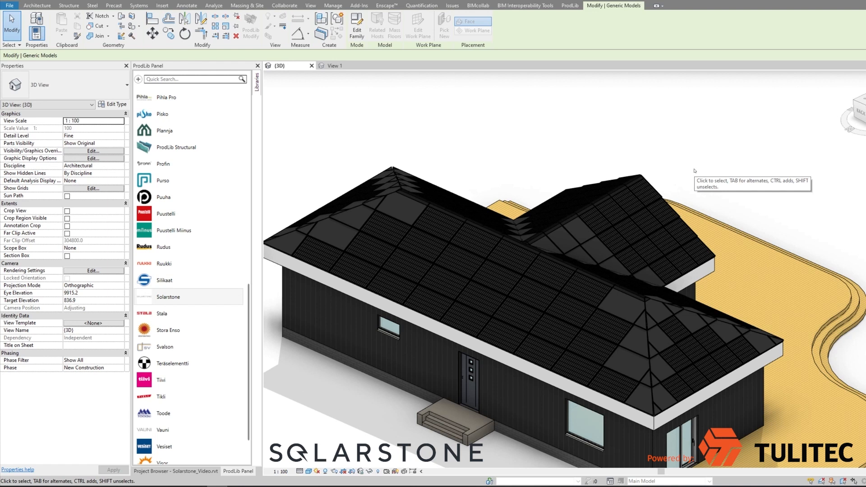
mouse_move(780, 173)
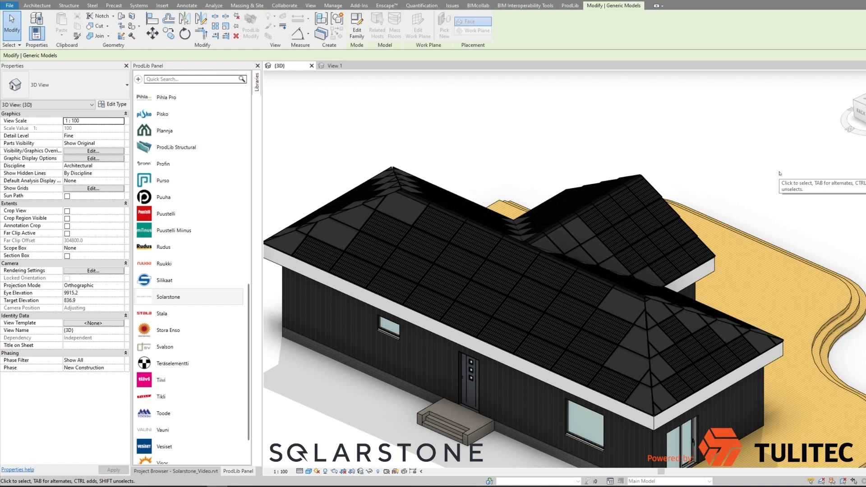
mouse_move(815, 220)
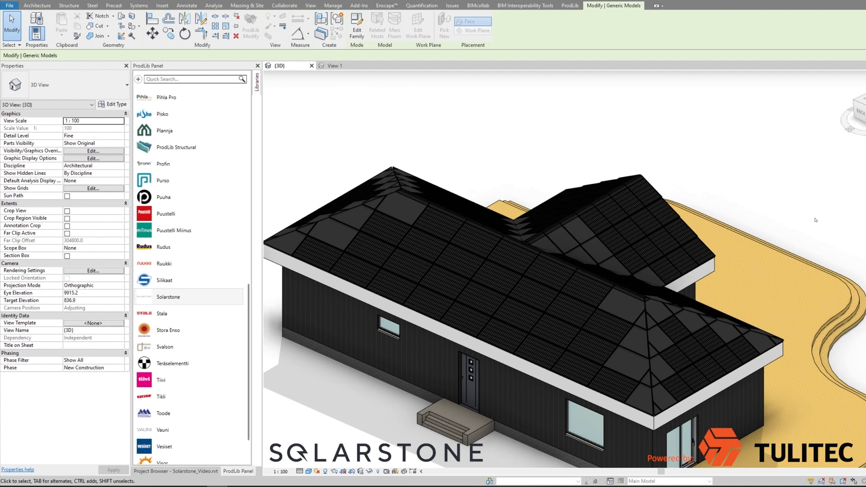